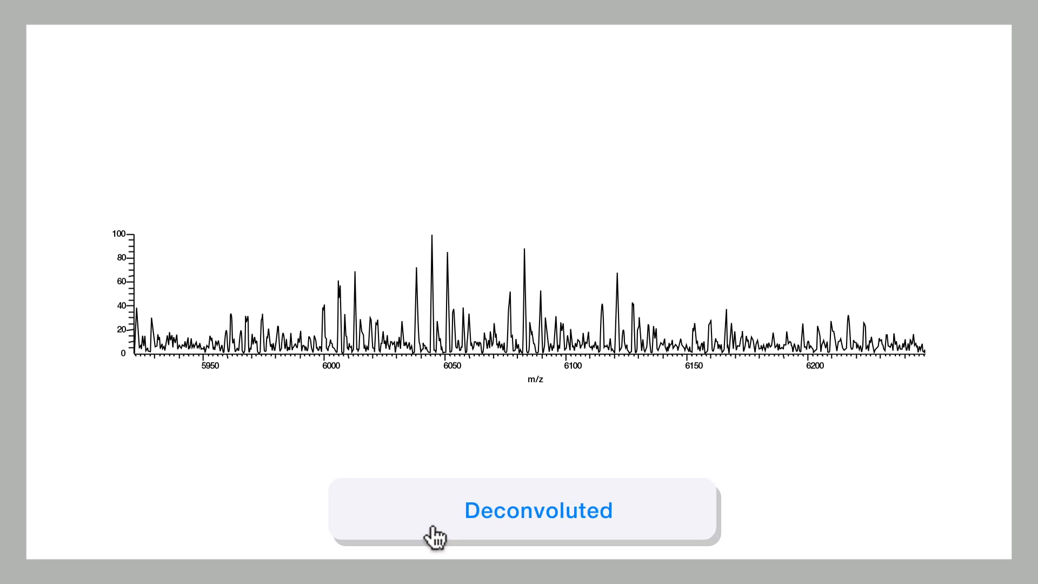
# Display the deconvoluted mass spectrum (148,000–156,000 Da) with antibody drug-load species labelled per peak group.
pyautogui.click(537, 511)
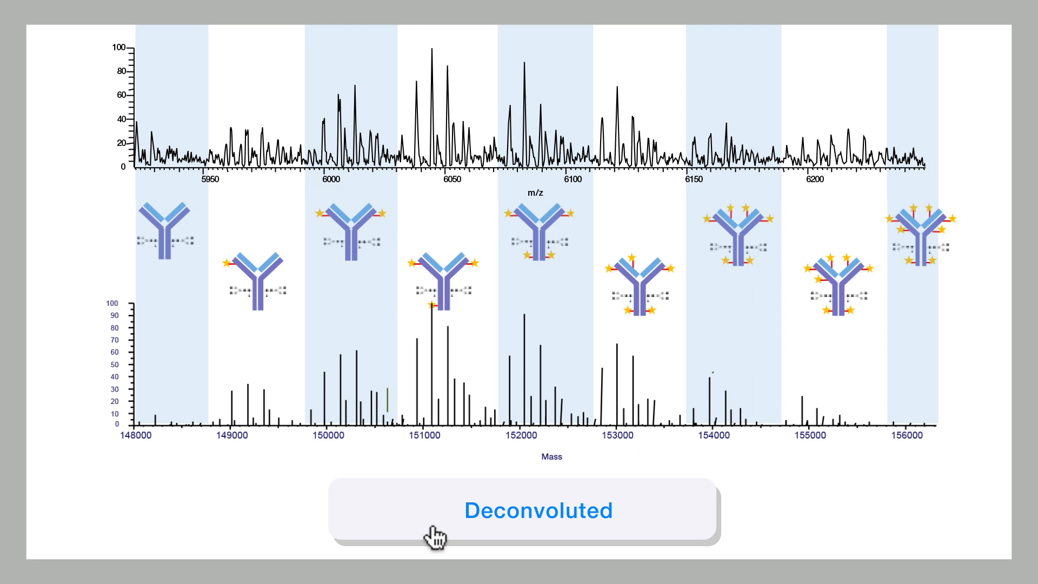